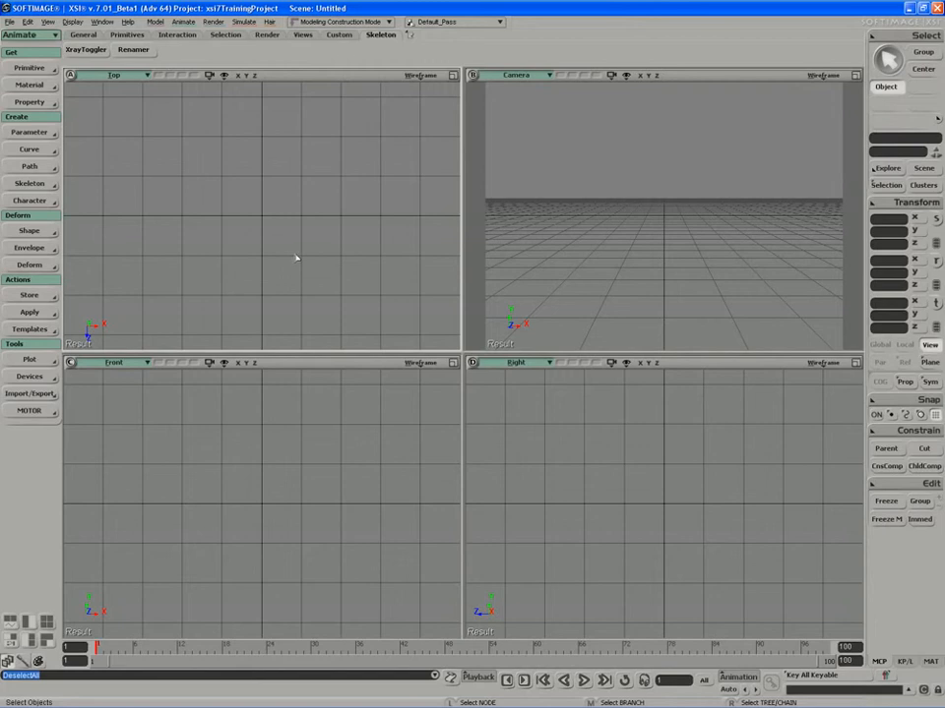
mouse_move(362, 488)
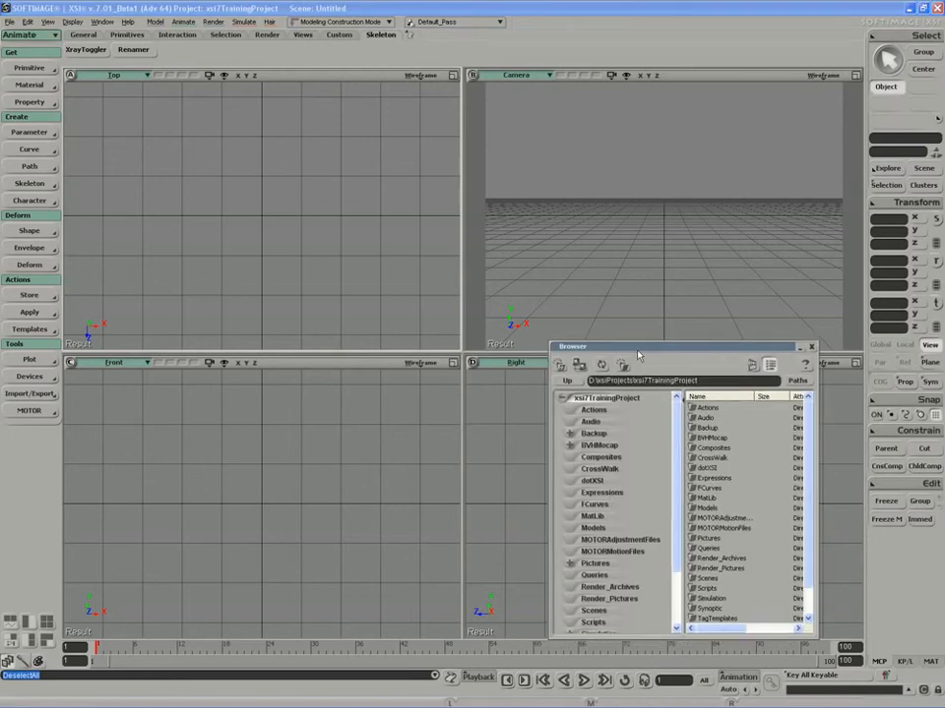
Step: Load the advanced rig from the Models folder and enlarge the Camera view on the arm
click(593, 528)
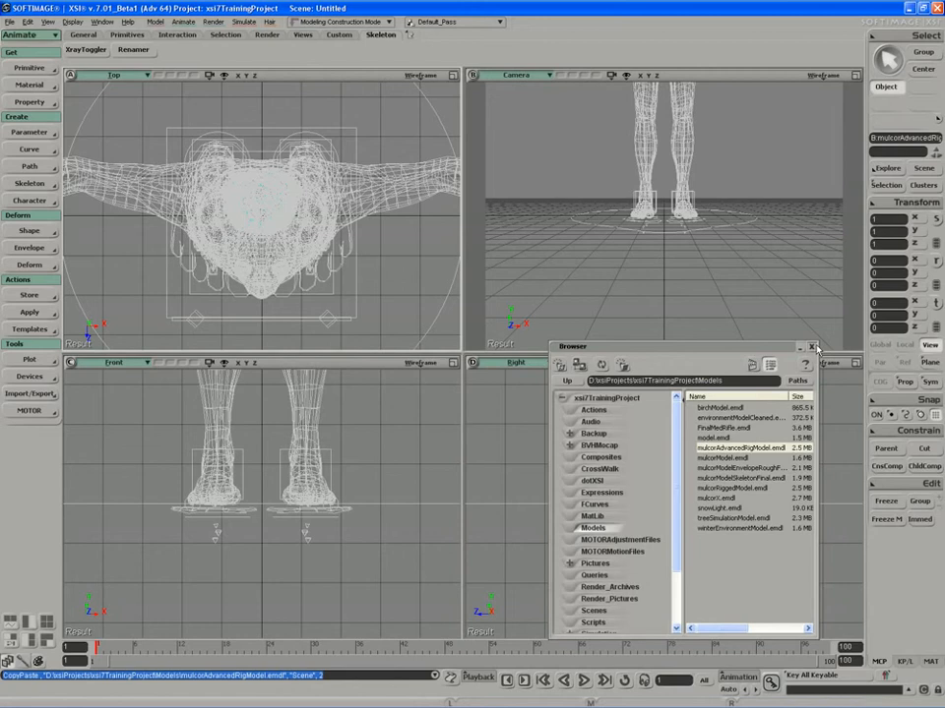
click(815, 347)
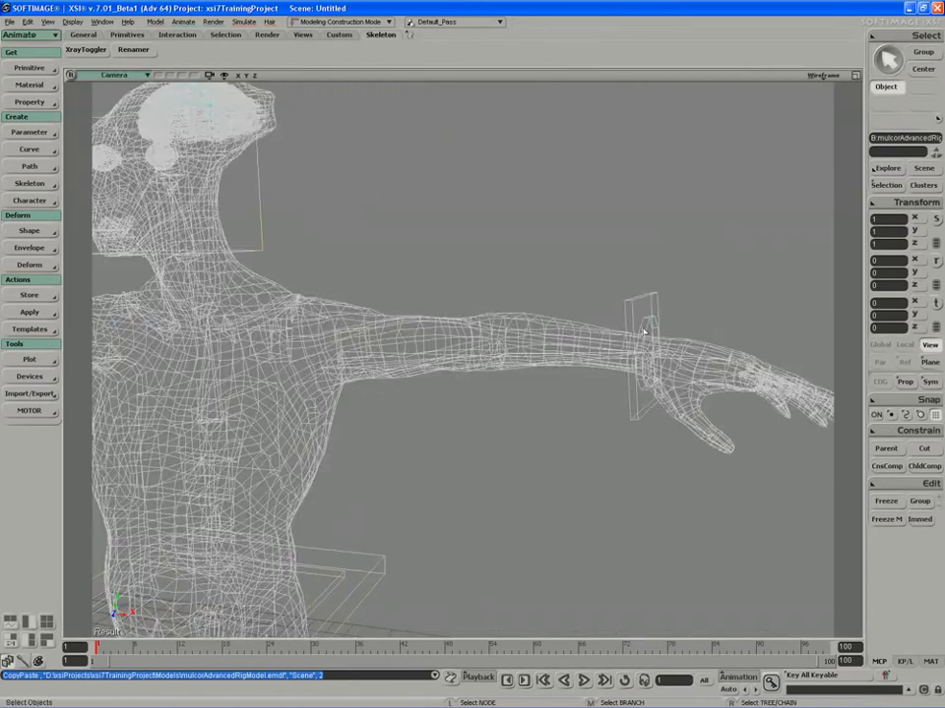
Step: Display the rig Shaded and rotate the wrist control to twist the forearm
click(825, 74)
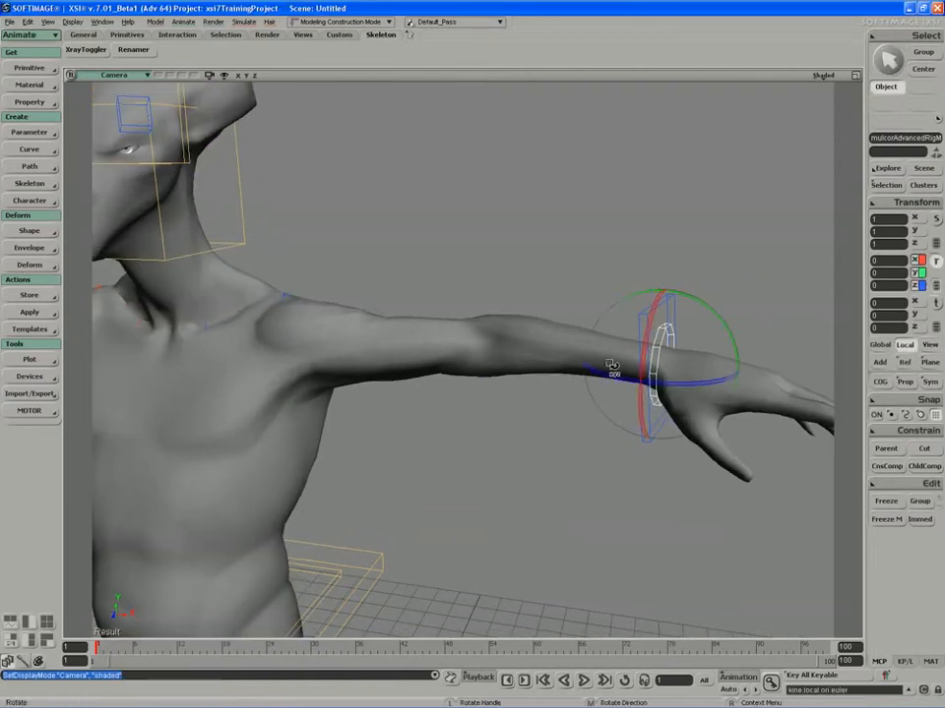
drag(614, 364, 646, 335)
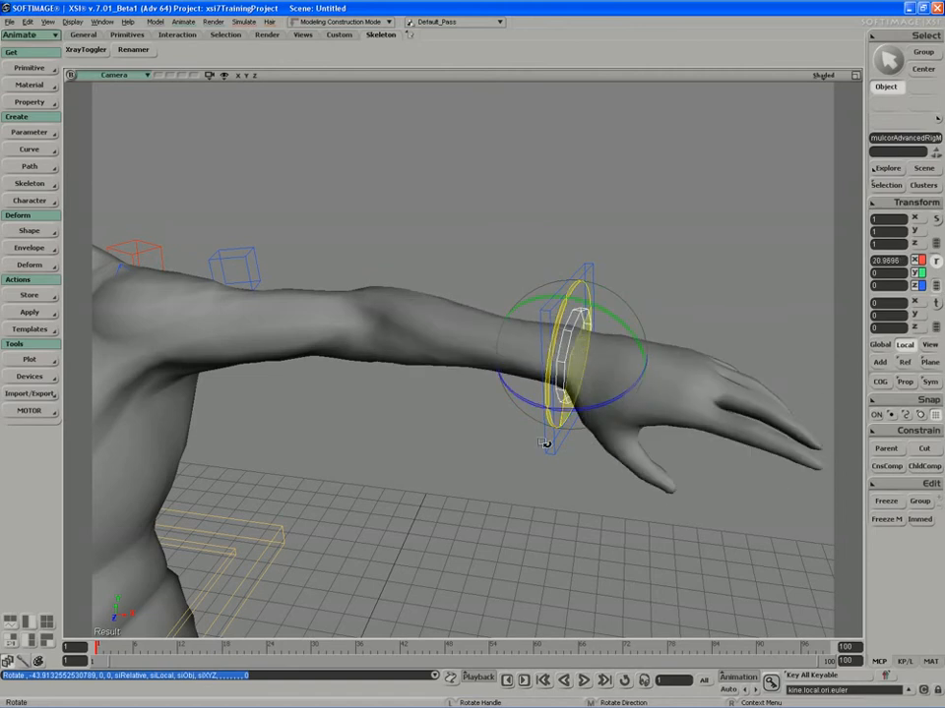
Step: Undo the wrist rotation so the forearm and hand lie straight again
key(ctrl+z)
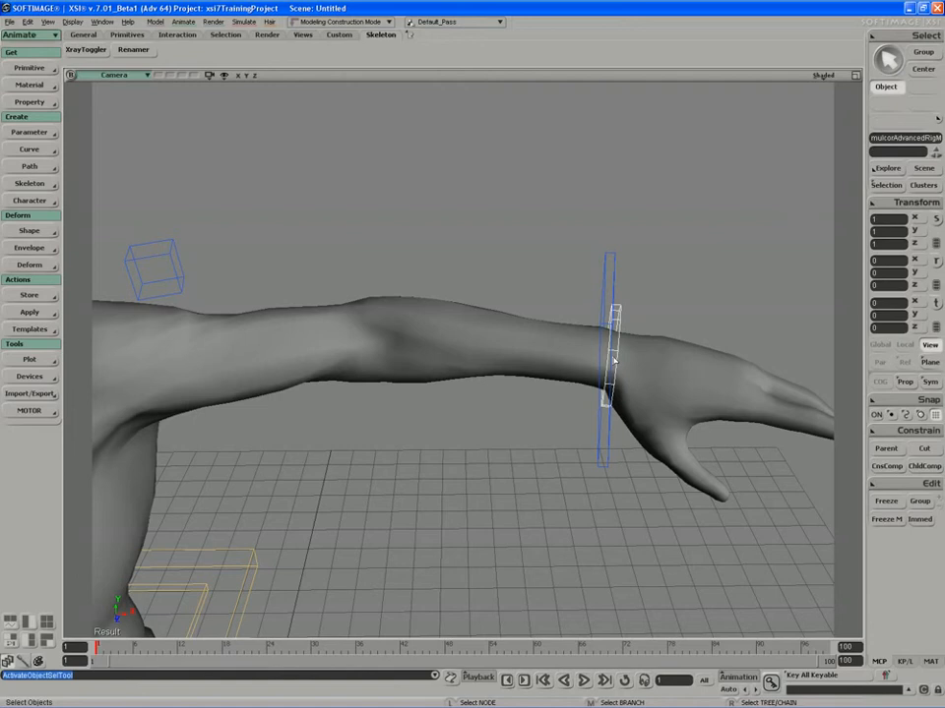
mouse_move(386, 331)
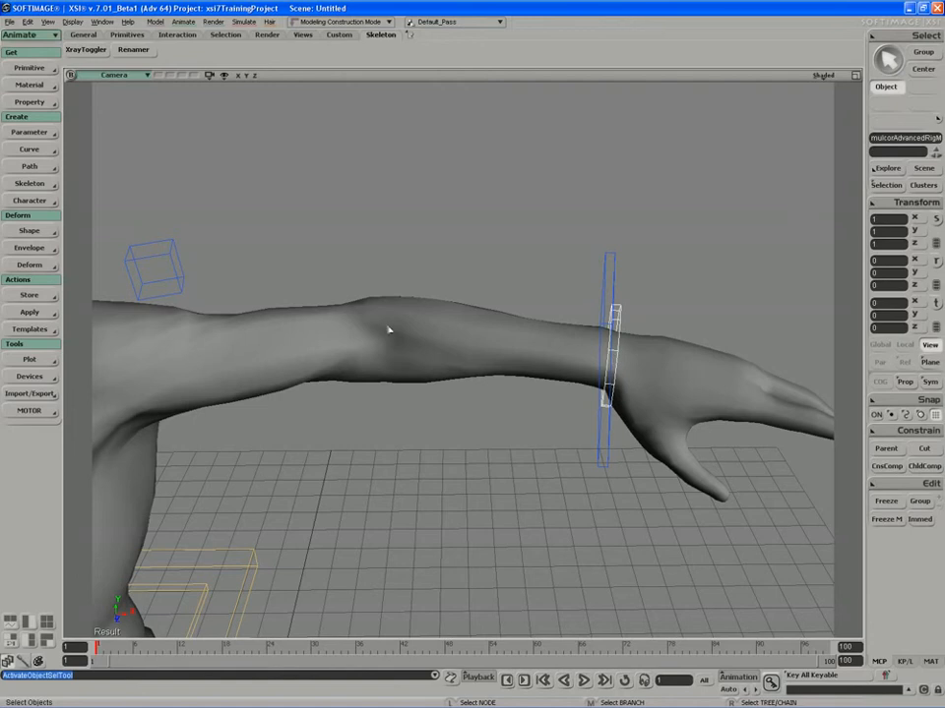
mouse_move(555, 344)
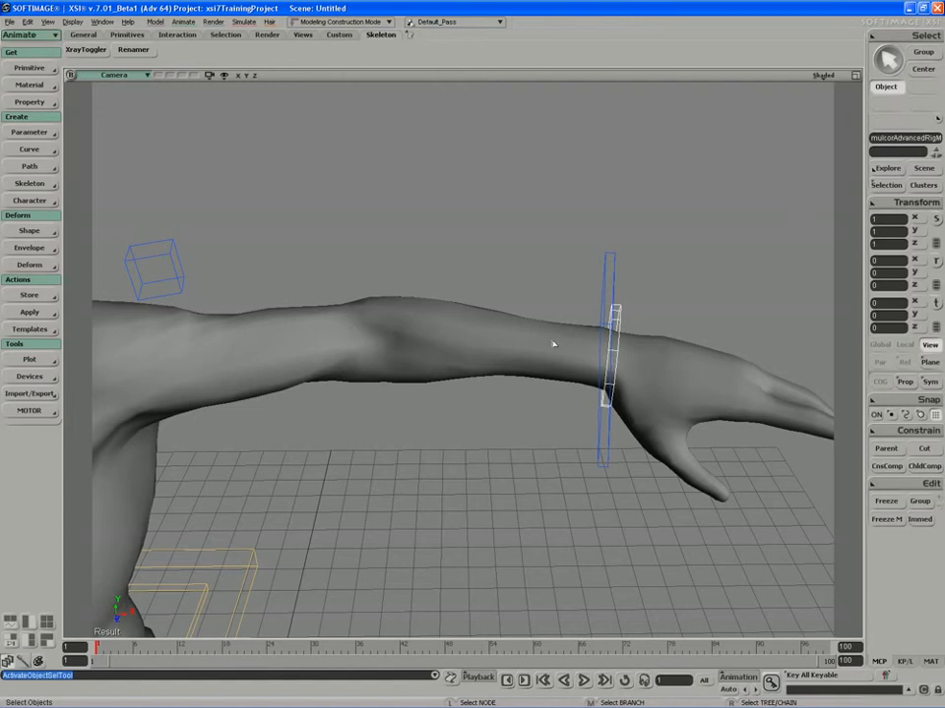
mouse_move(339, 315)
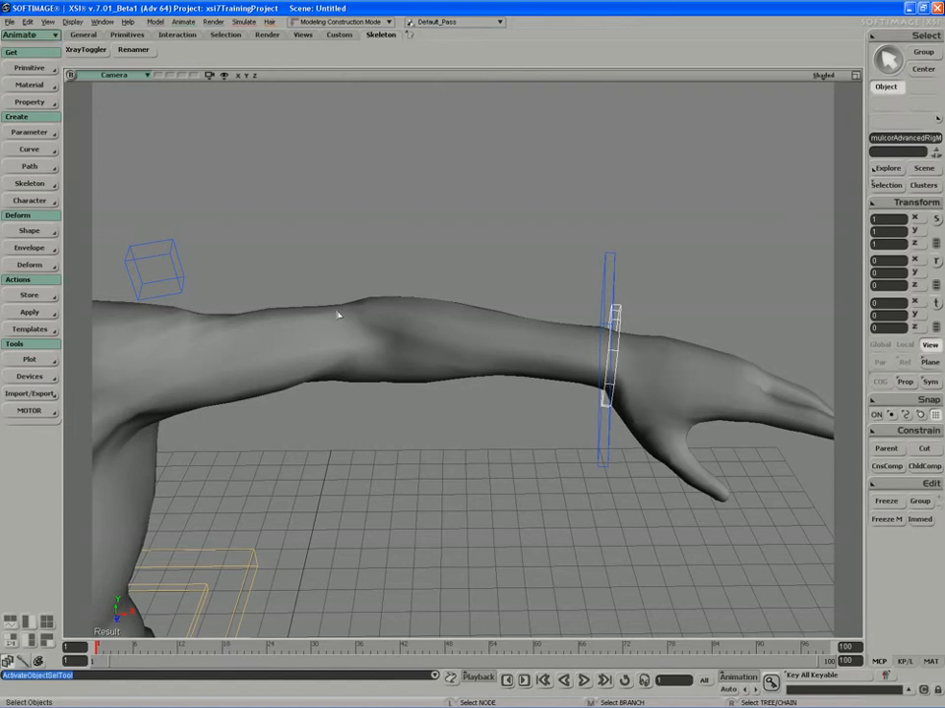
mouse_move(531, 346)
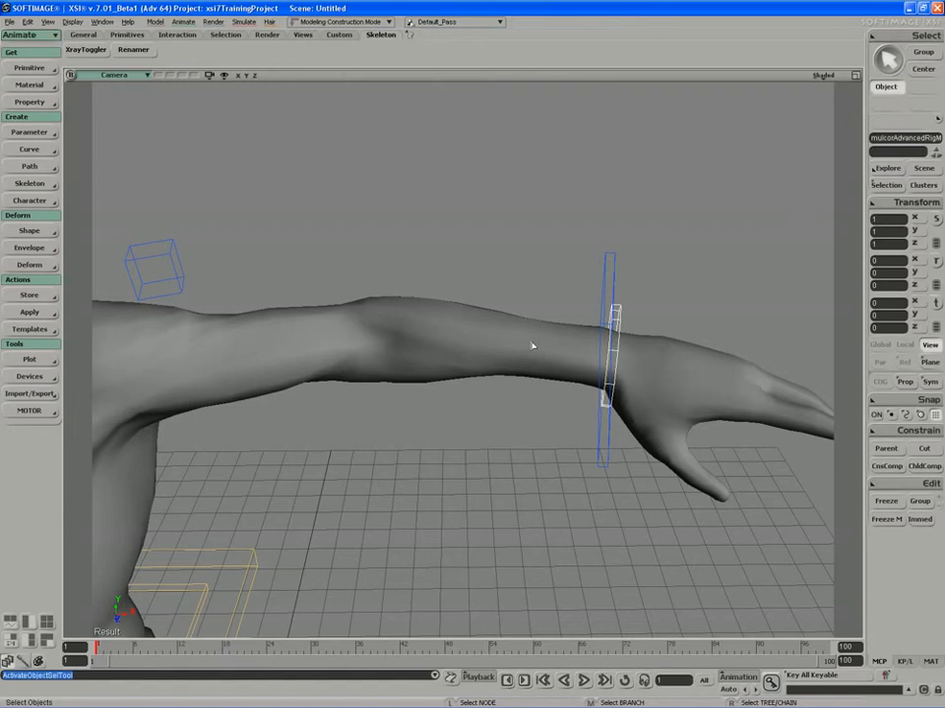
mouse_move(540, 346)
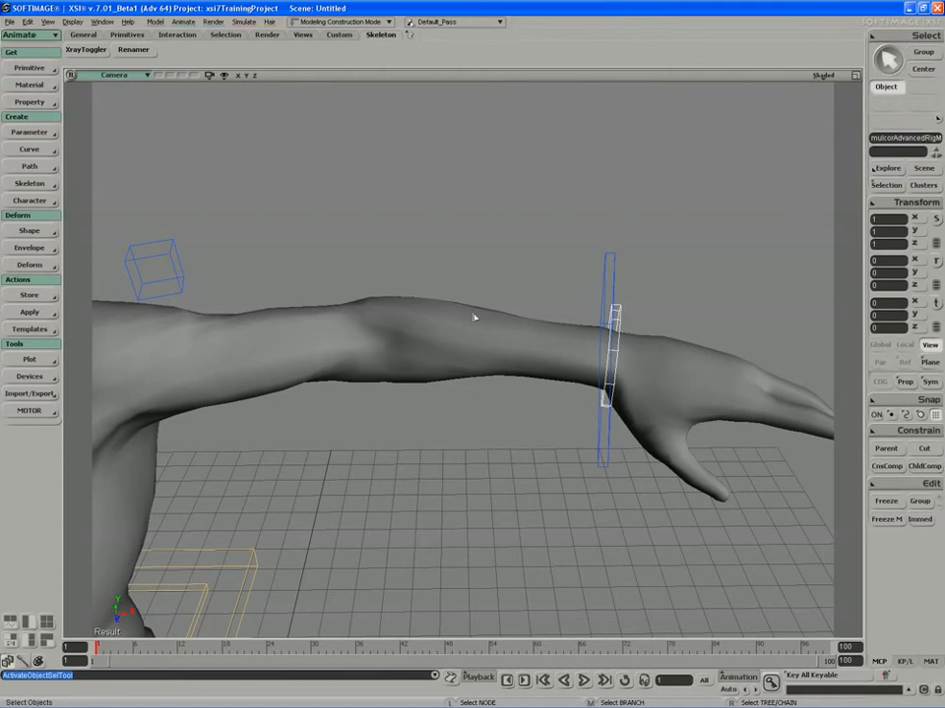
mouse_move(359, 342)
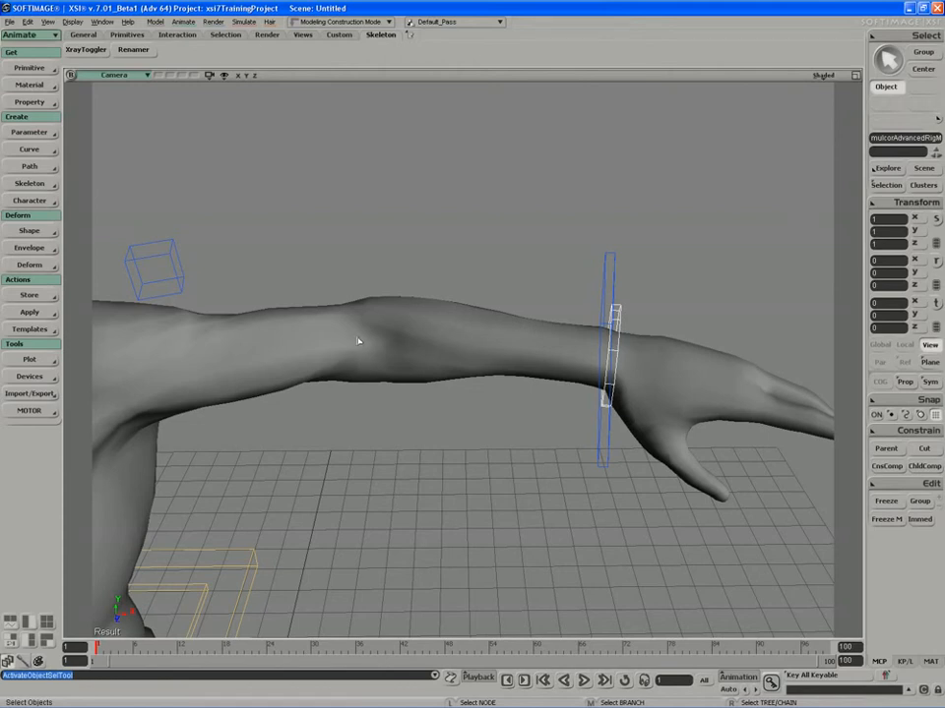
mouse_move(590, 339)
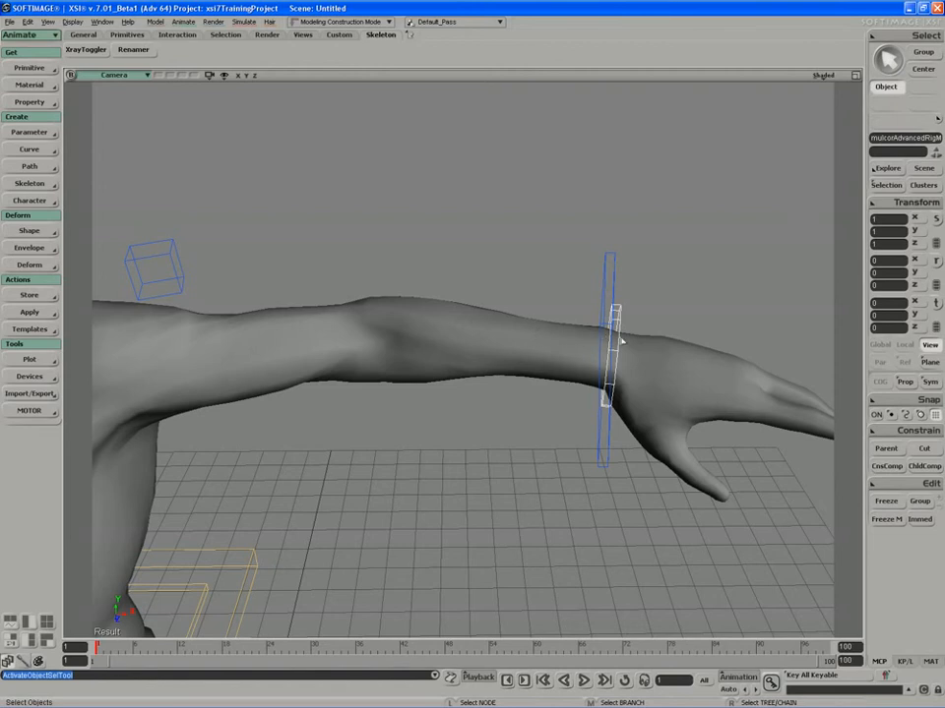
mouse_move(540, 327)
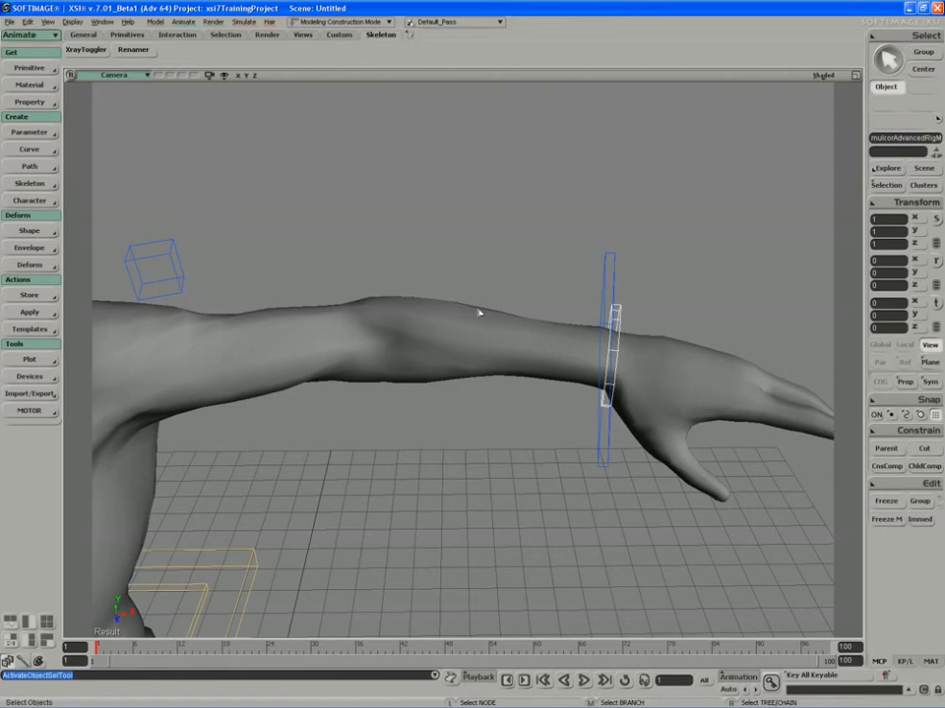
mouse_move(579, 358)
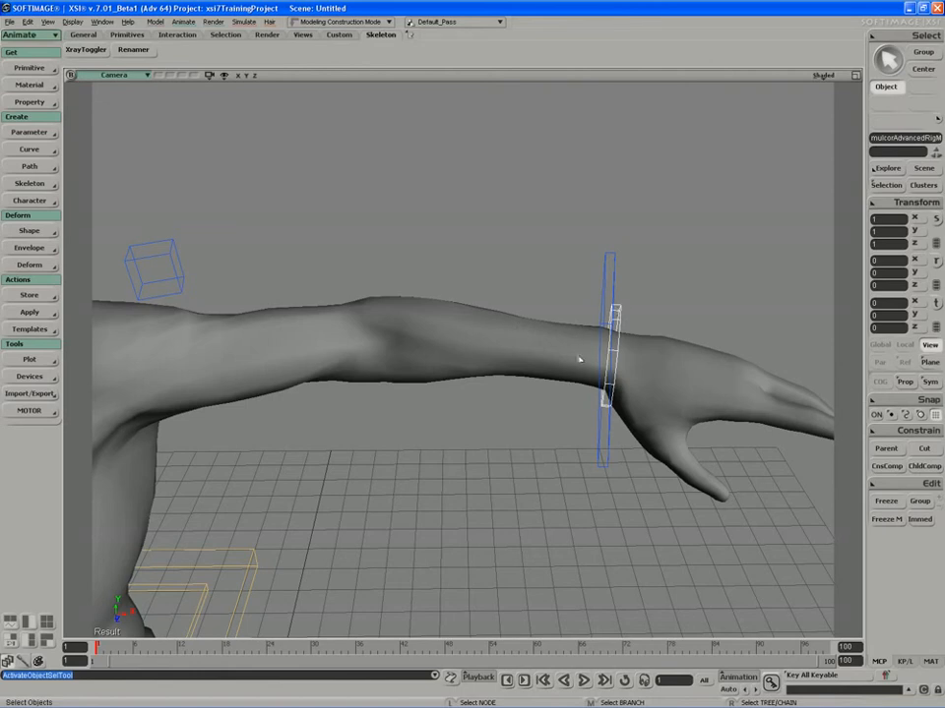
mouse_move(382, 327)
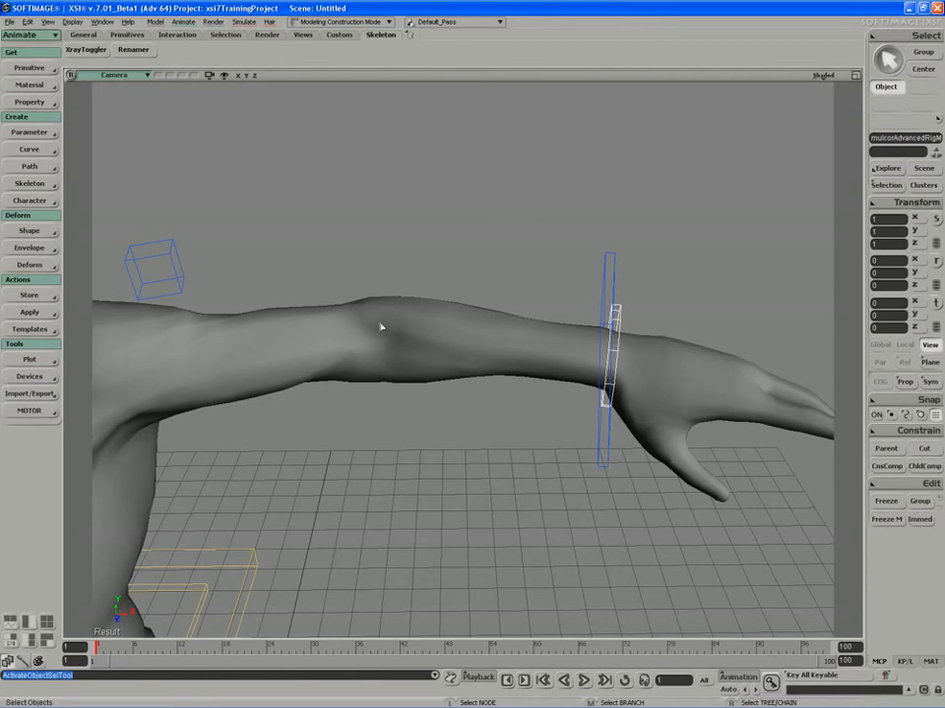
mouse_move(364, 323)
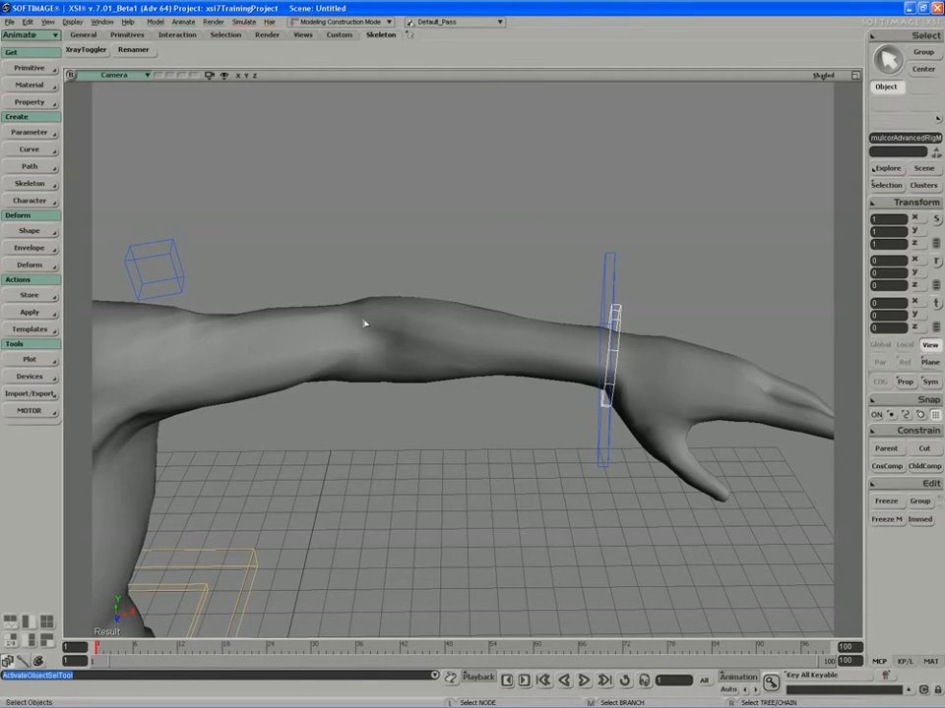
mouse_move(134, 311)
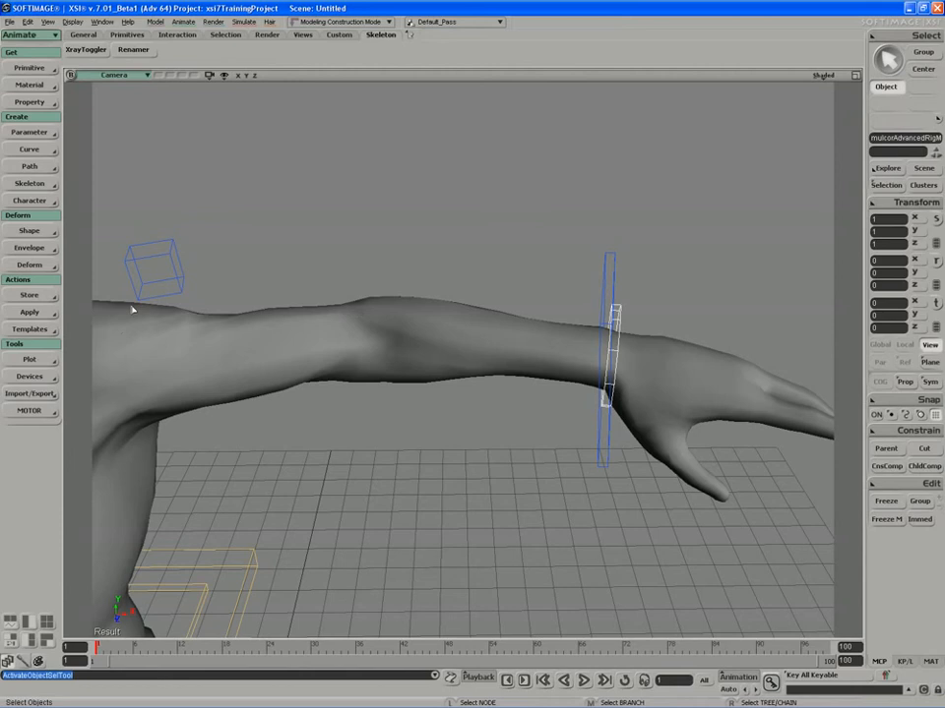
mouse_move(142, 352)
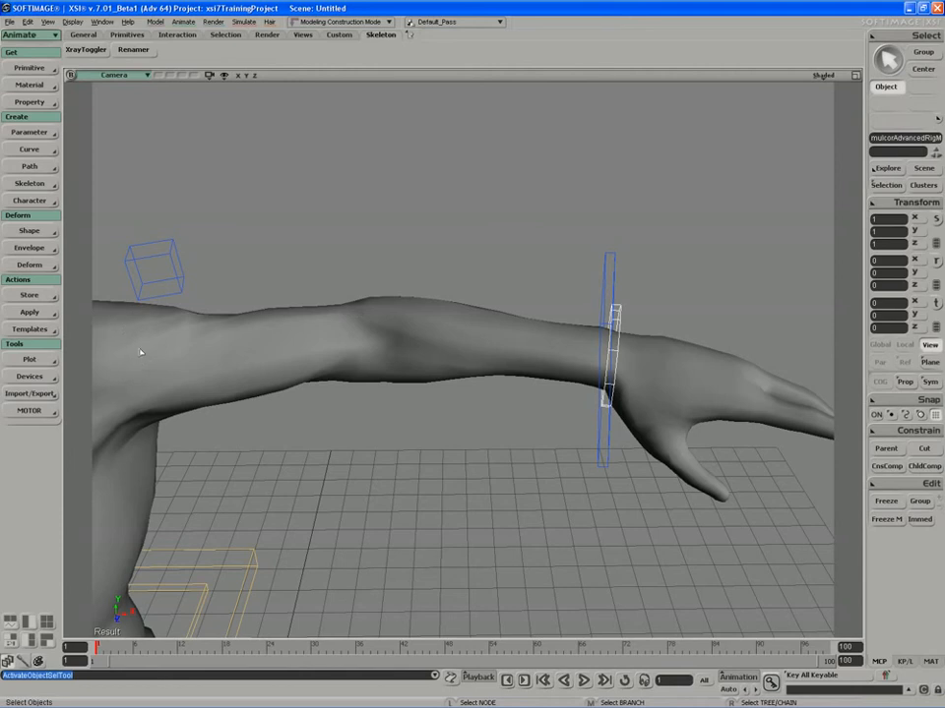
mouse_move(579, 342)
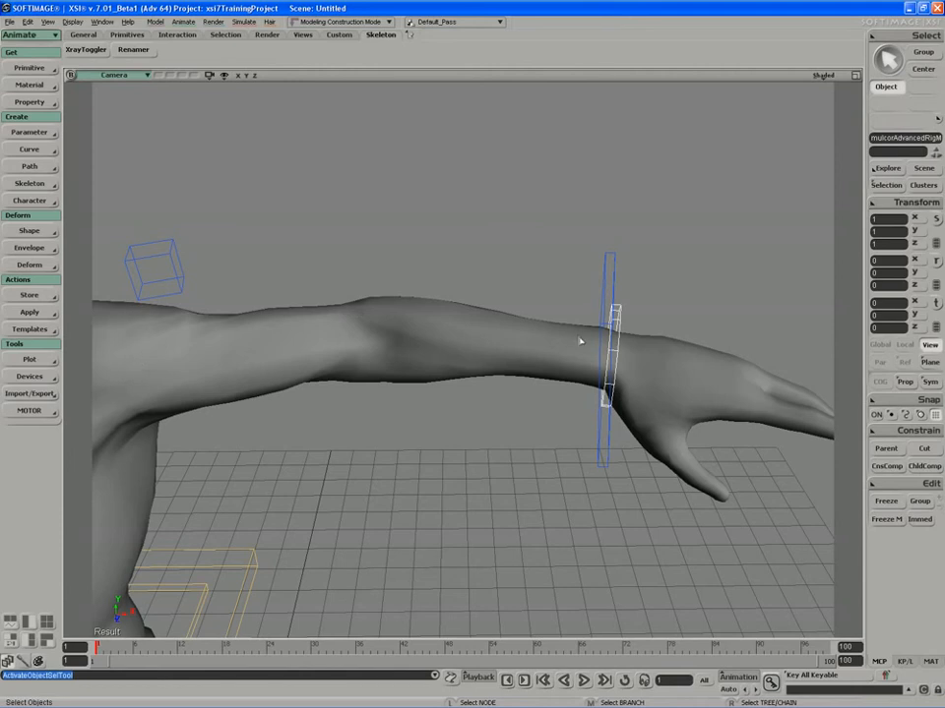
mouse_move(614, 335)
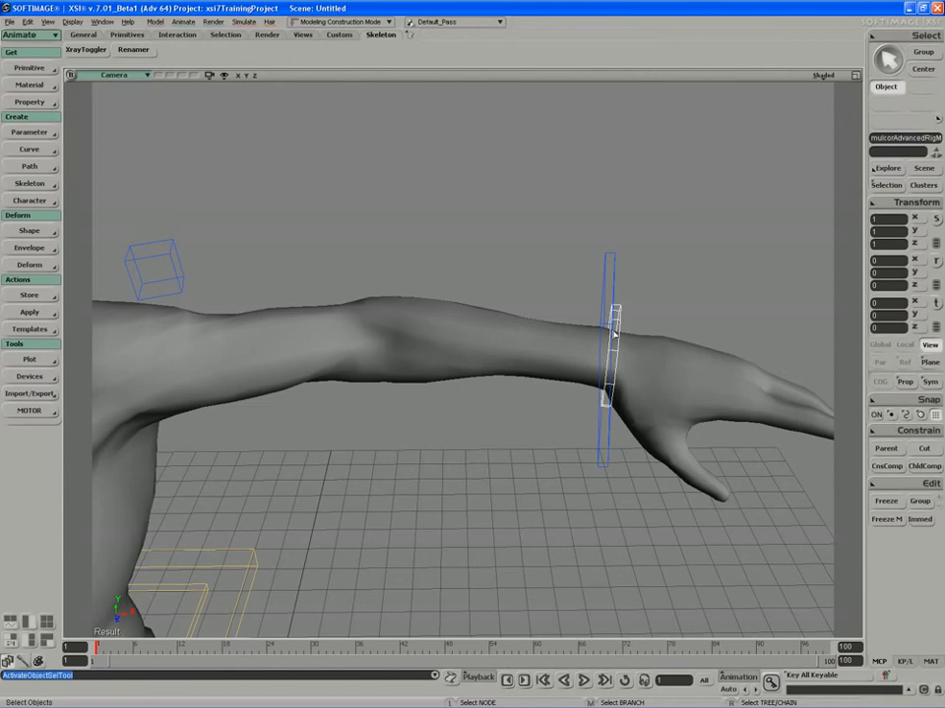
mouse_move(159, 385)
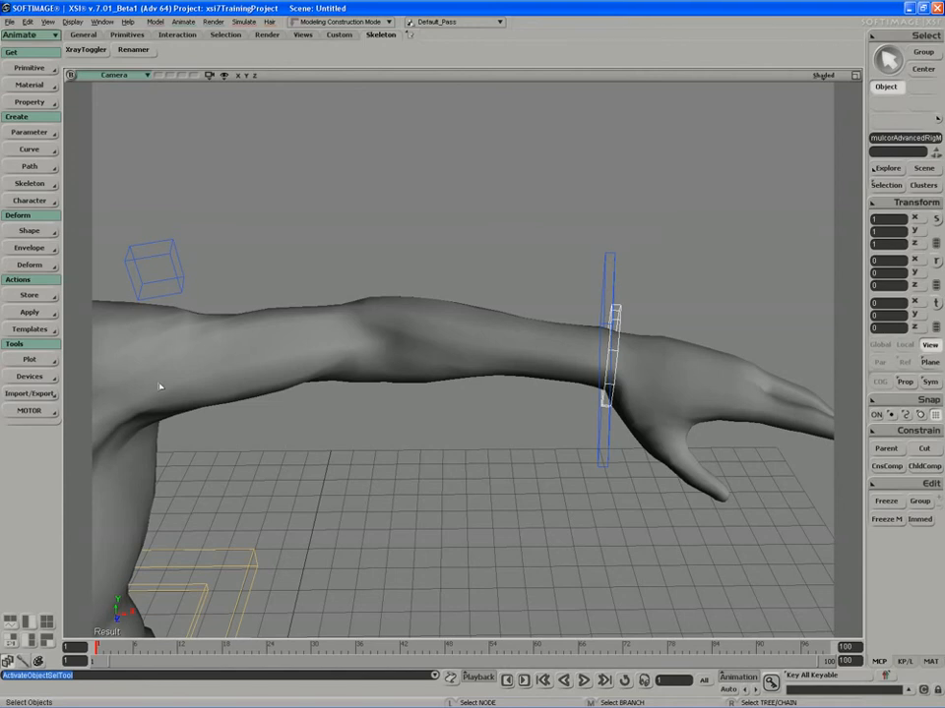
mouse_move(158, 386)
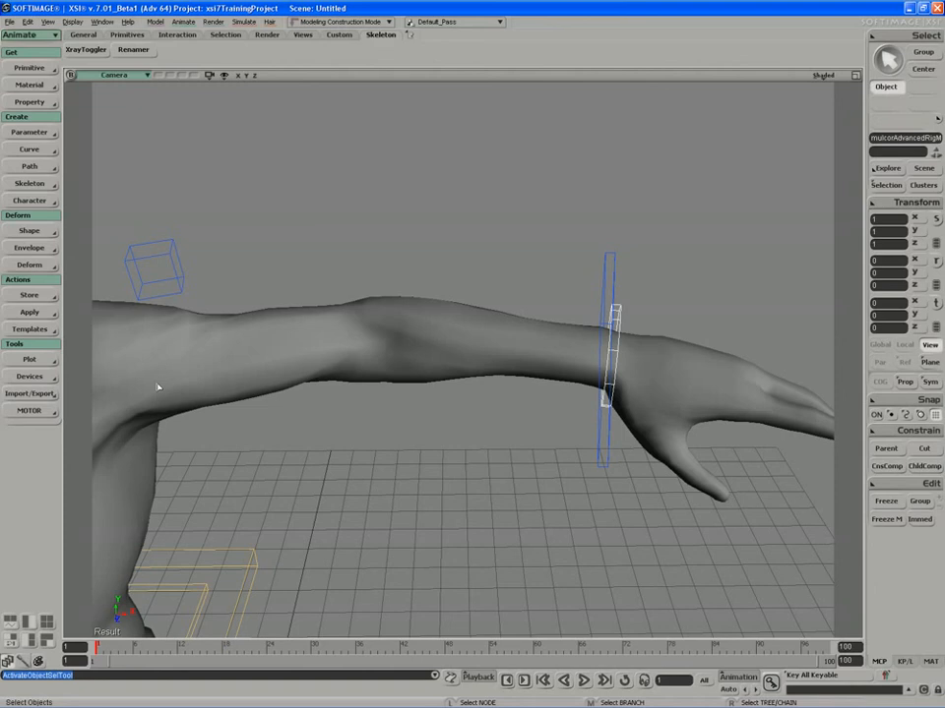
mouse_move(622, 353)
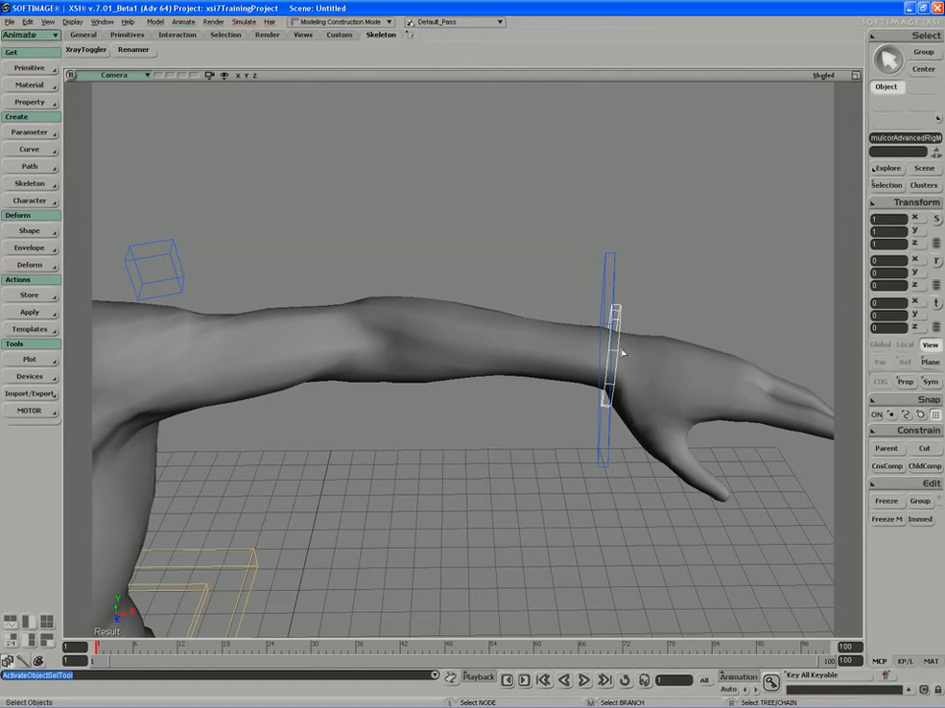